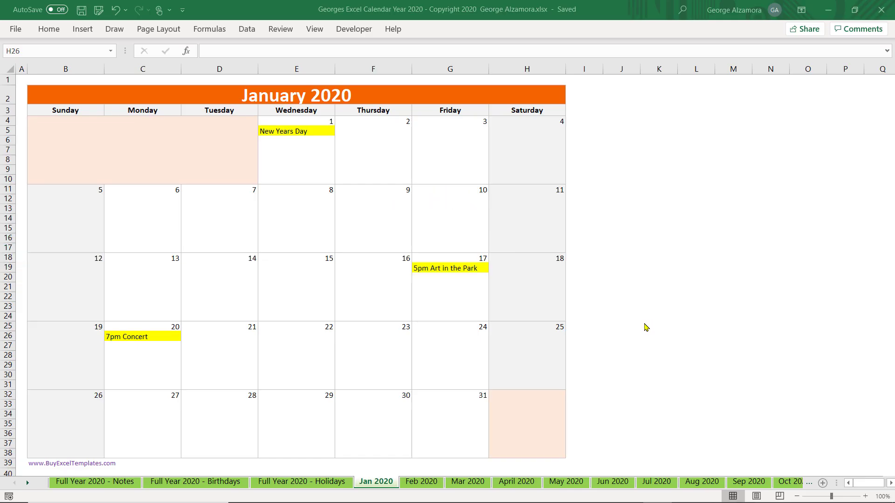
mouse_move(642, 331)
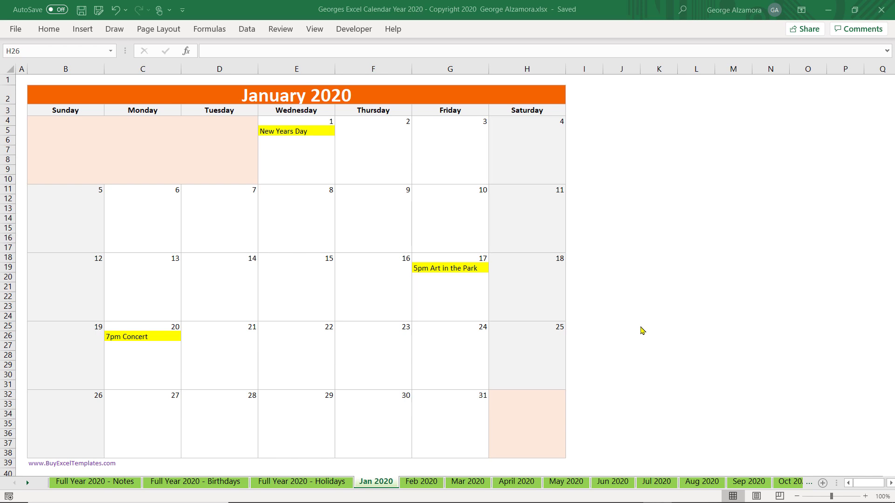
mouse_move(637, 332)
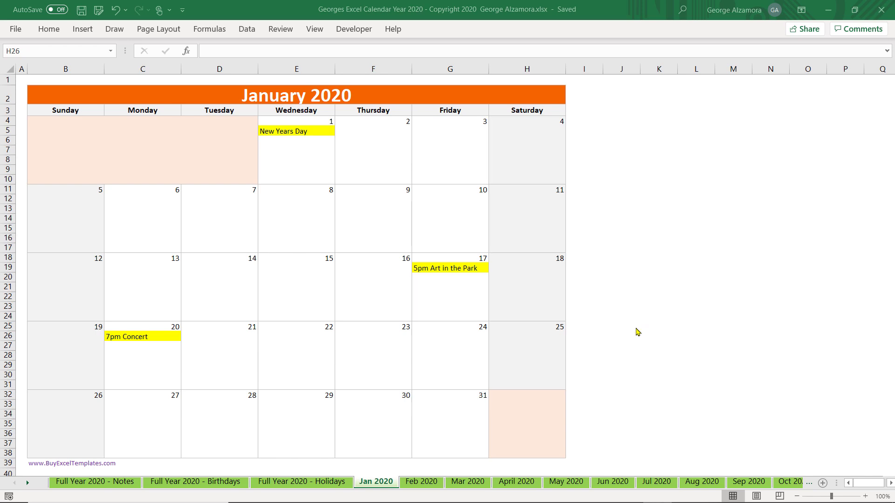
mouse_move(633, 331)
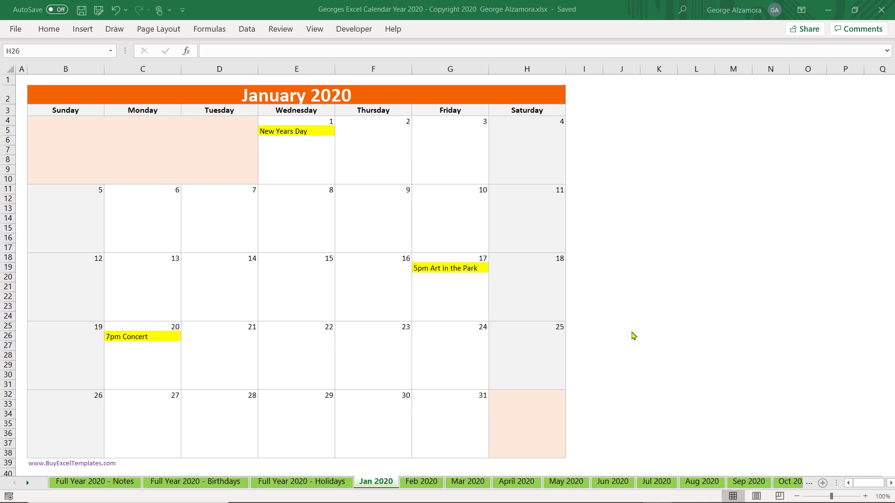
mouse_move(641, 333)
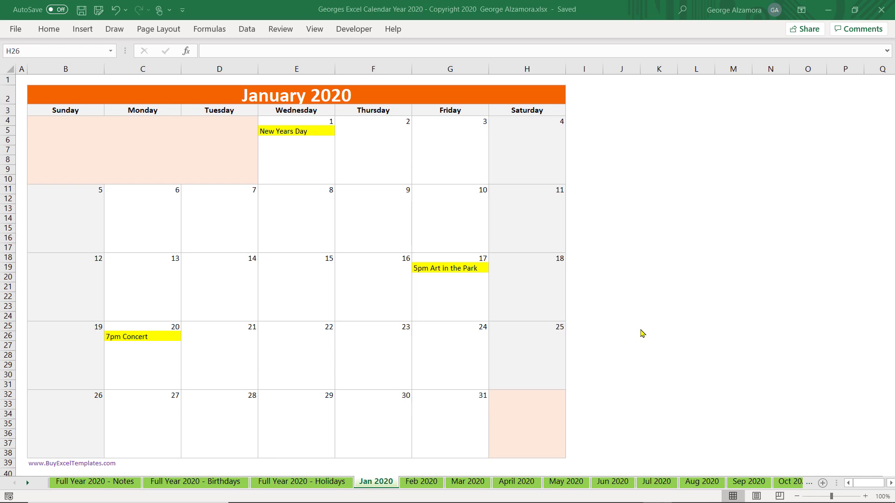
mouse_move(641, 340)
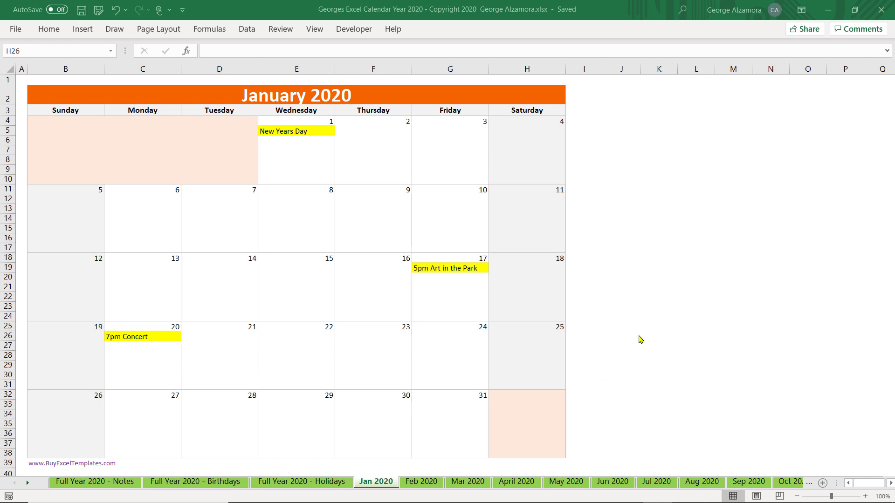
mouse_move(588, 308)
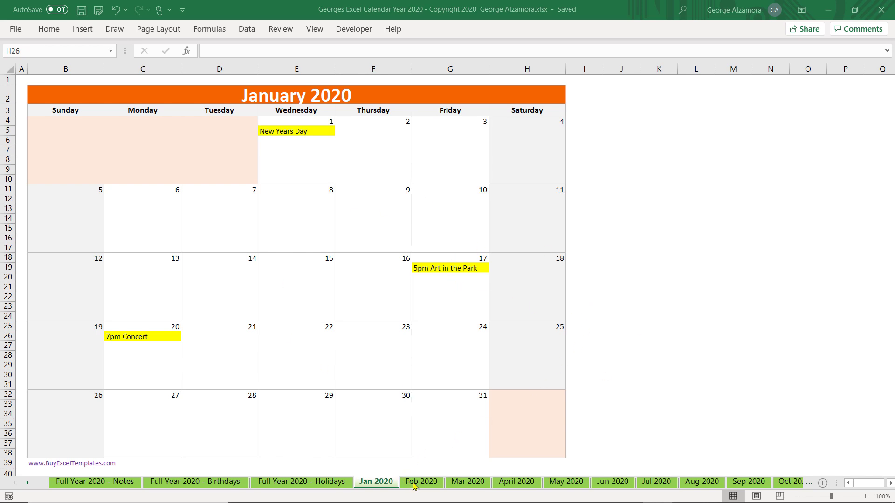
Browse the February, April and full-year notes sheets, then return to January 2020.
click(421, 482)
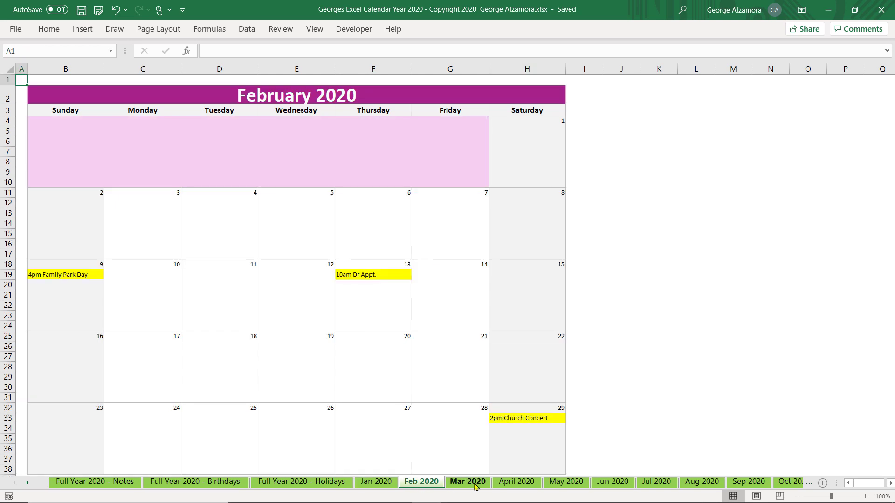
click(515, 482)
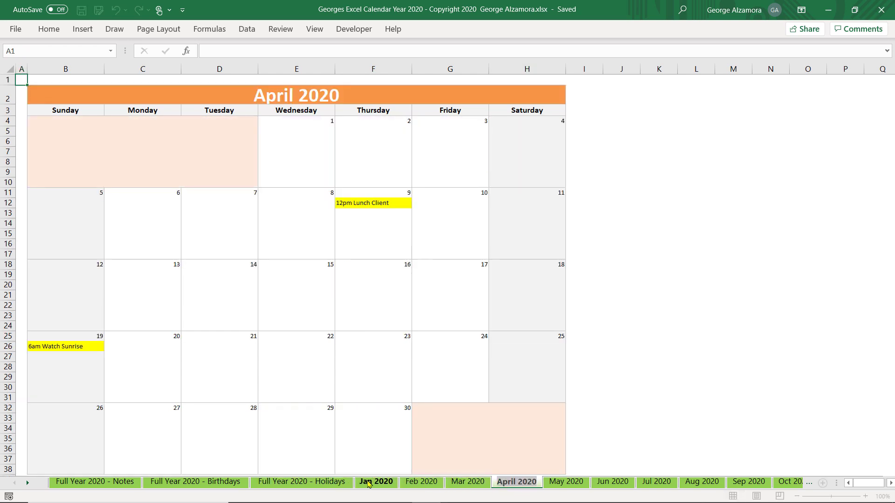
click(302, 482)
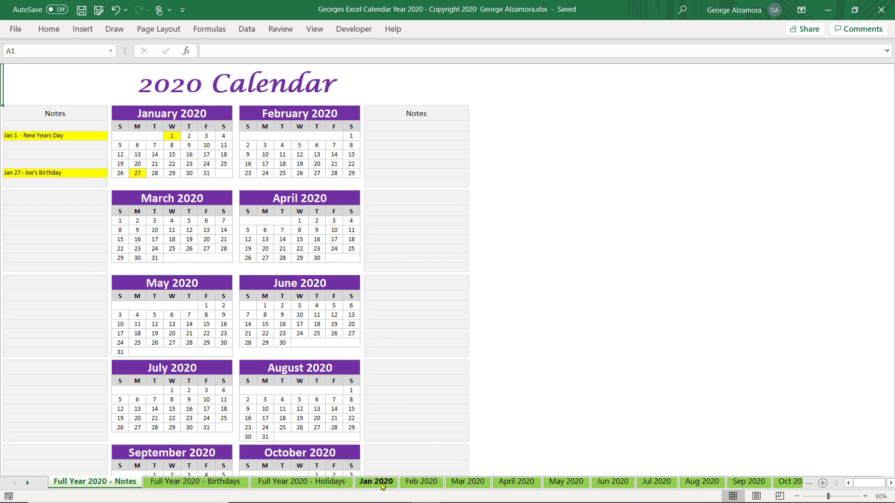
click(375, 482)
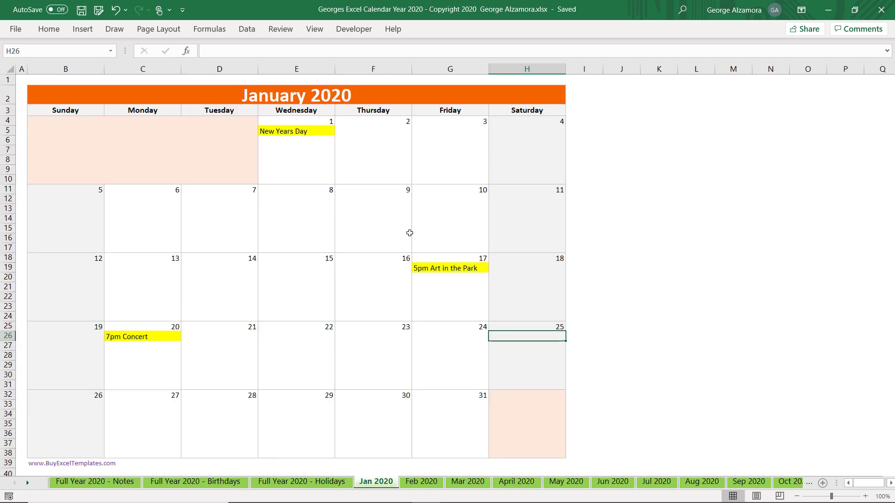
mouse_move(405, 335)
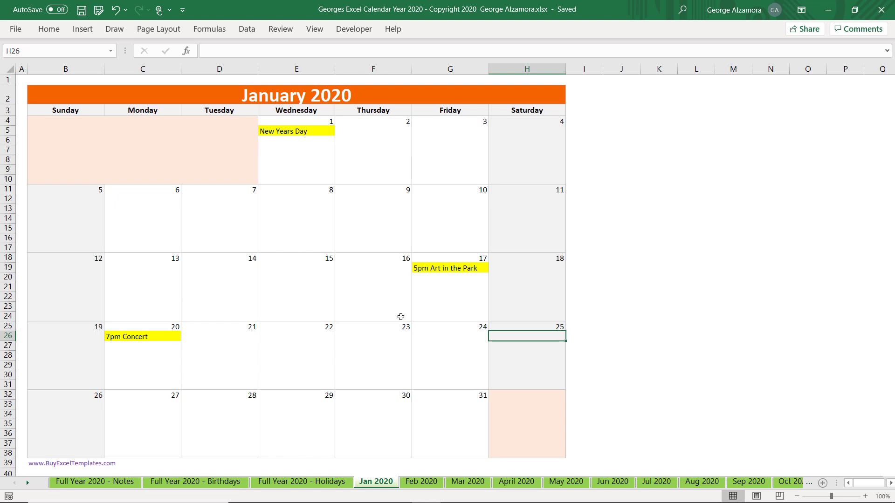
mouse_move(631, 323)
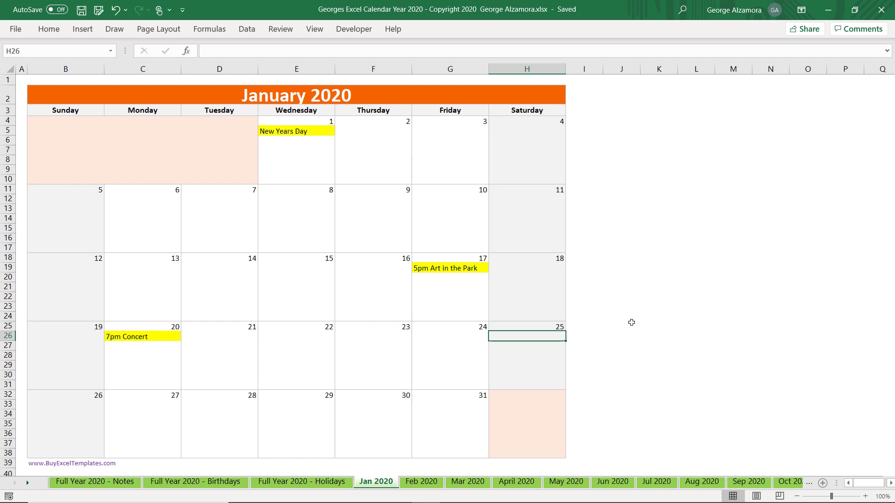
mouse_move(269, 194)
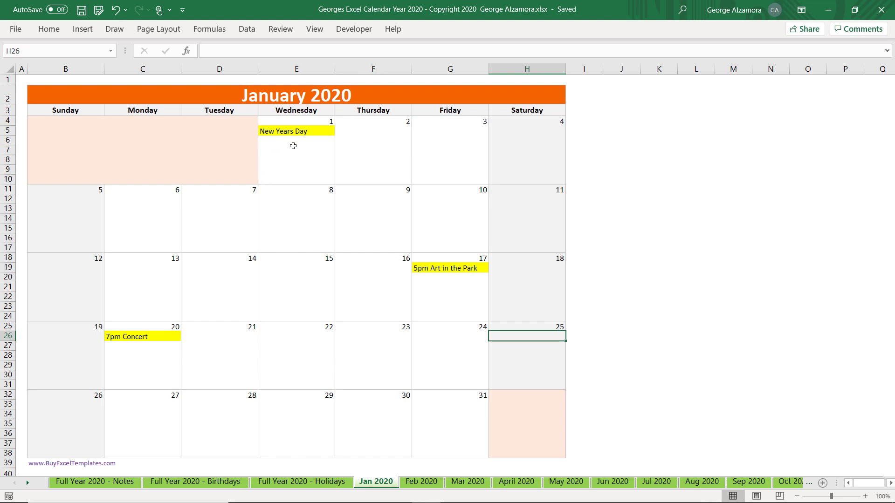
mouse_move(138, 198)
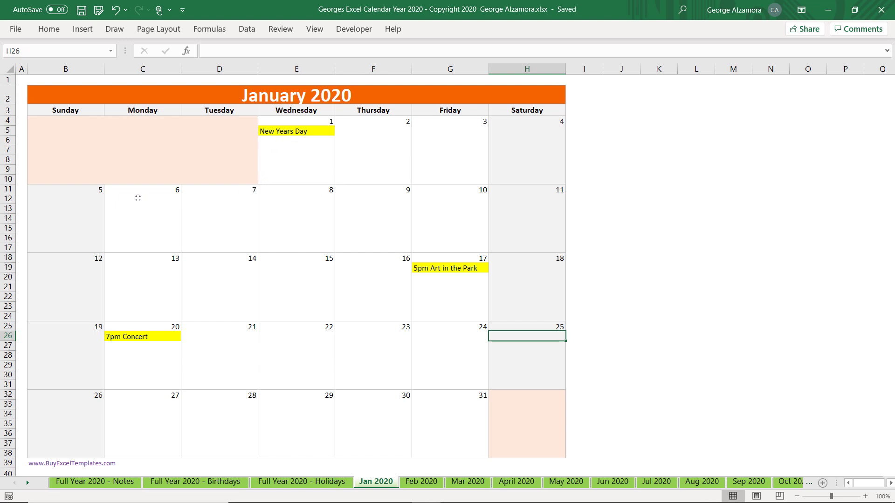
mouse_move(354, 356)
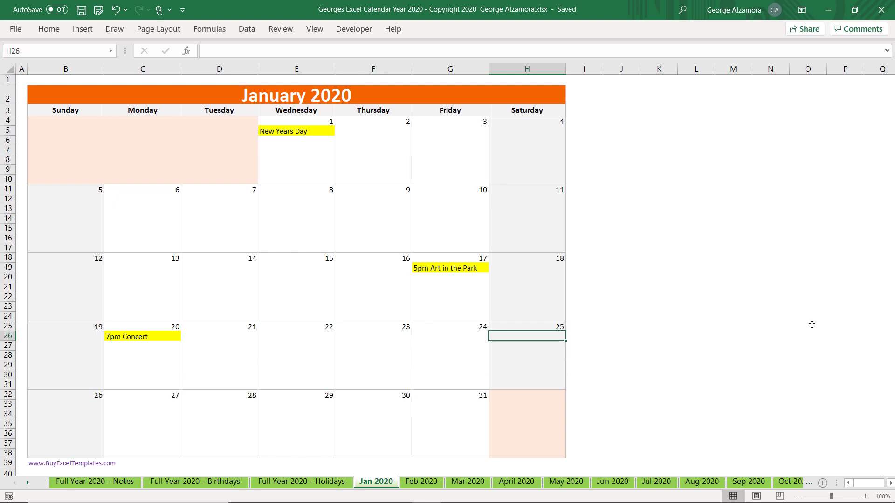
Enter "6pm Ed's B-day Party" on Saturday 25 January (H26).
text(6pm)
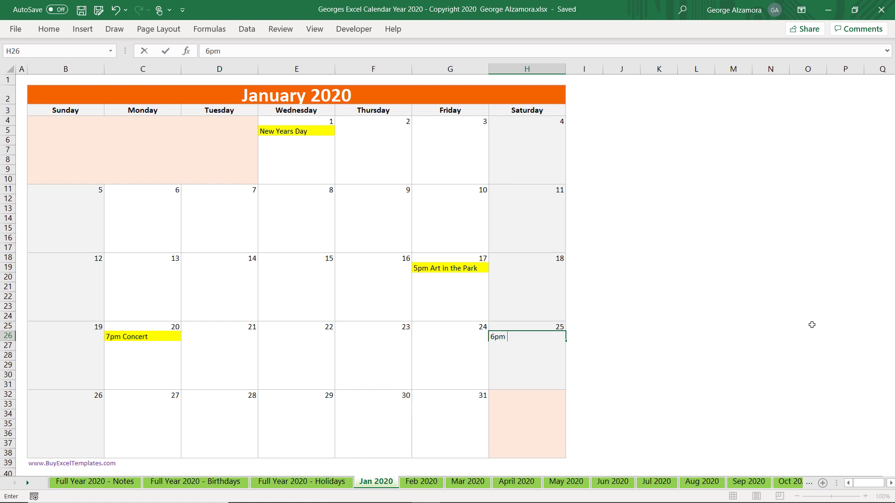
text(Ed's P)
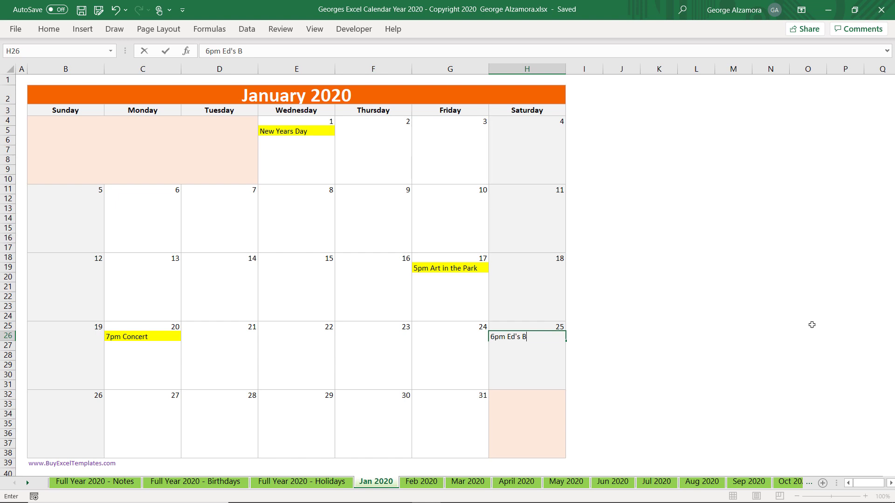
text(-day P)
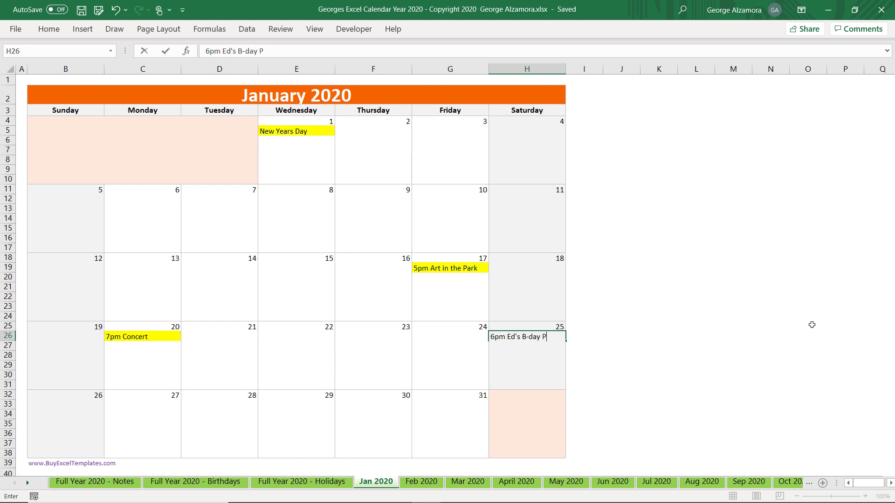
text(arty)
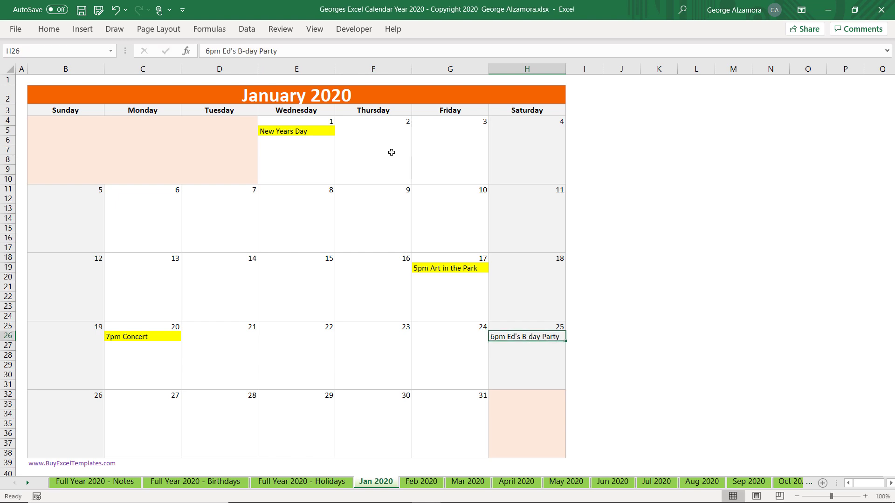
click(48, 29)
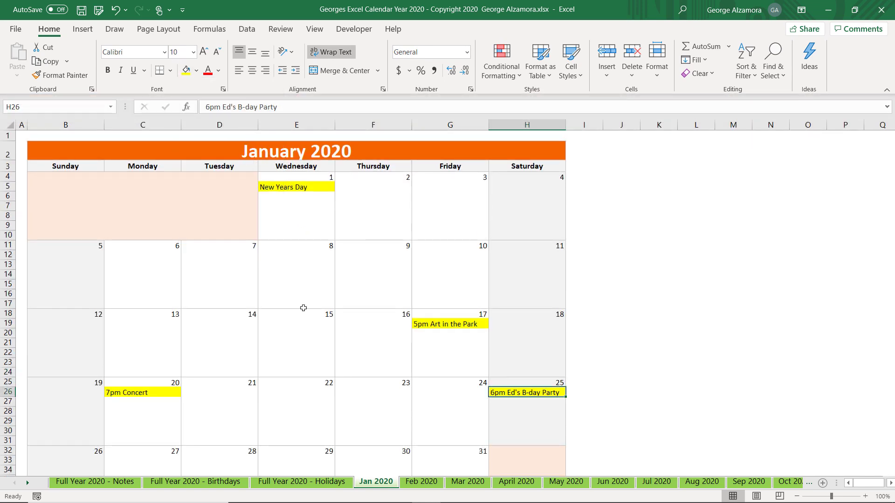
Fill the January 2020 title banner purple, then pick a colour for the blank days.
click(295, 332)
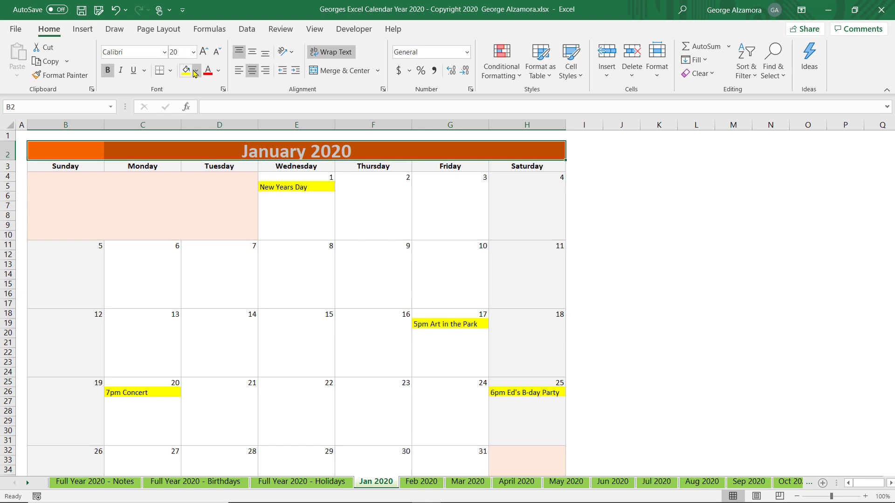
click(197, 71)
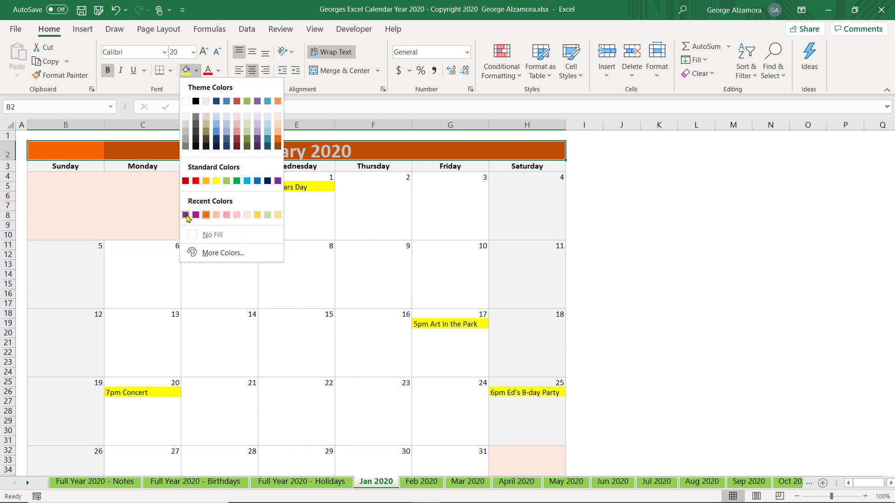
click(185, 215)
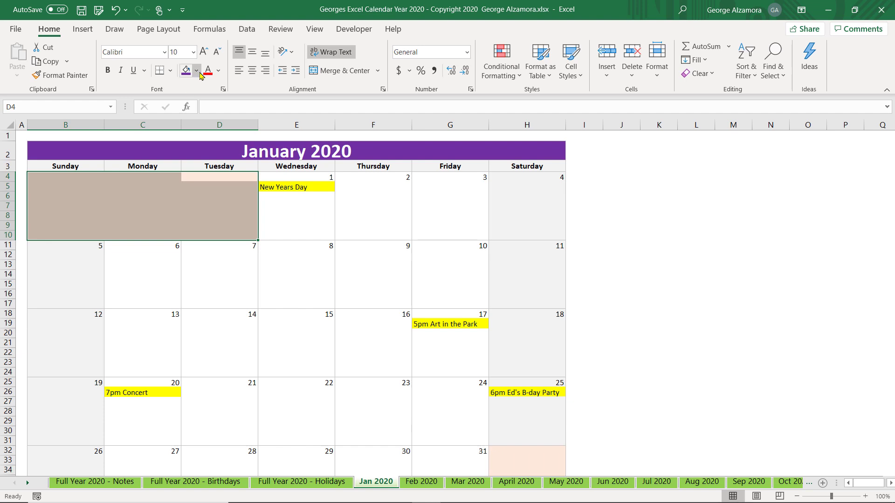
click(196, 71)
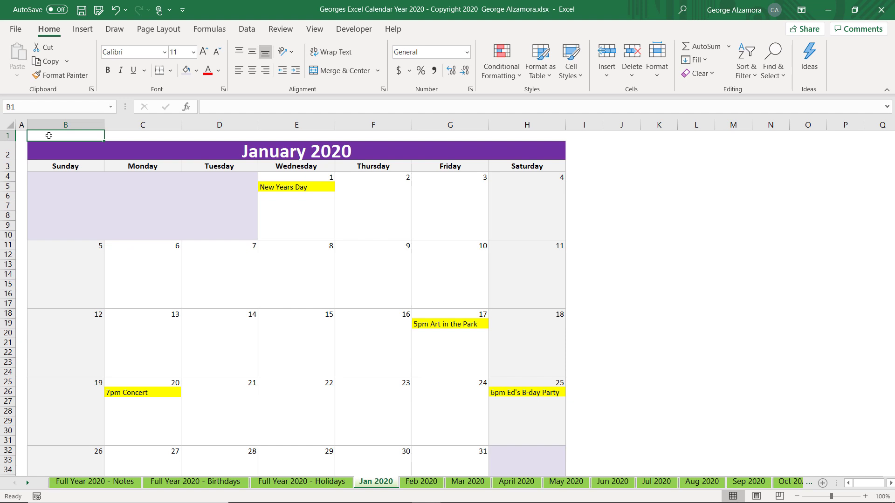
mouse_move(337, 426)
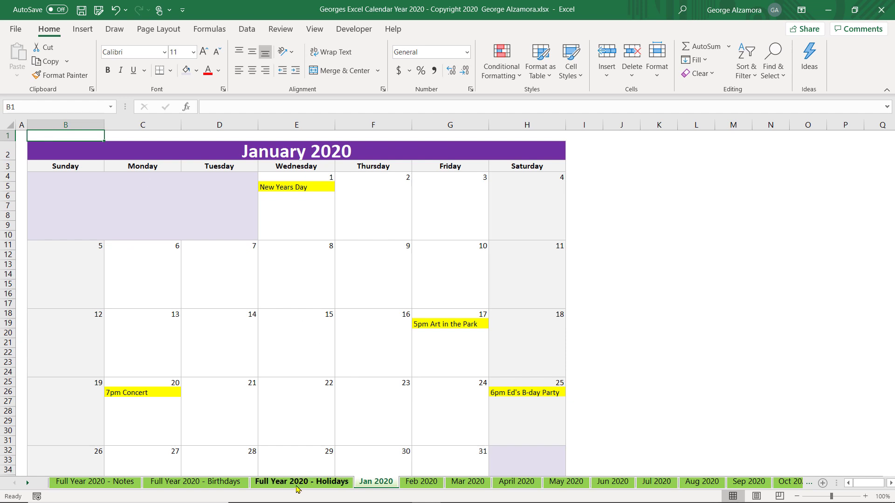
Go to the Full Year 2020 - Holidays sheet and scroll to its holiday list.
click(301, 485)
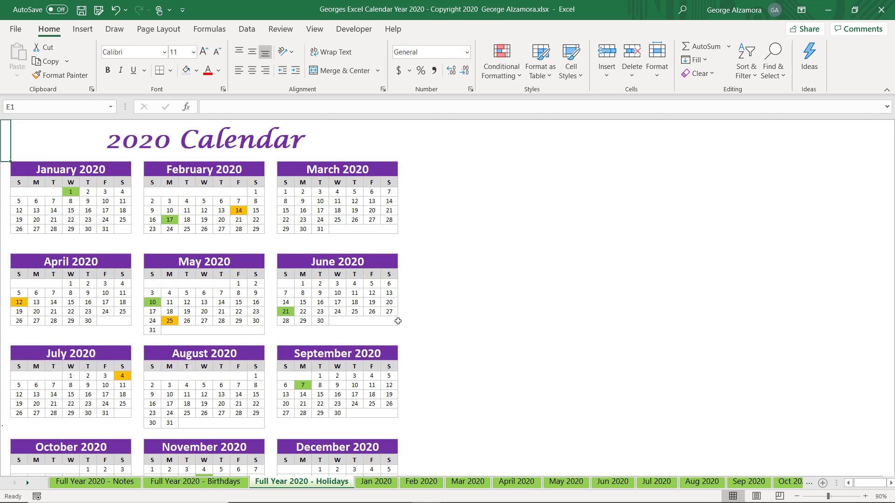
mouse_move(414, 348)
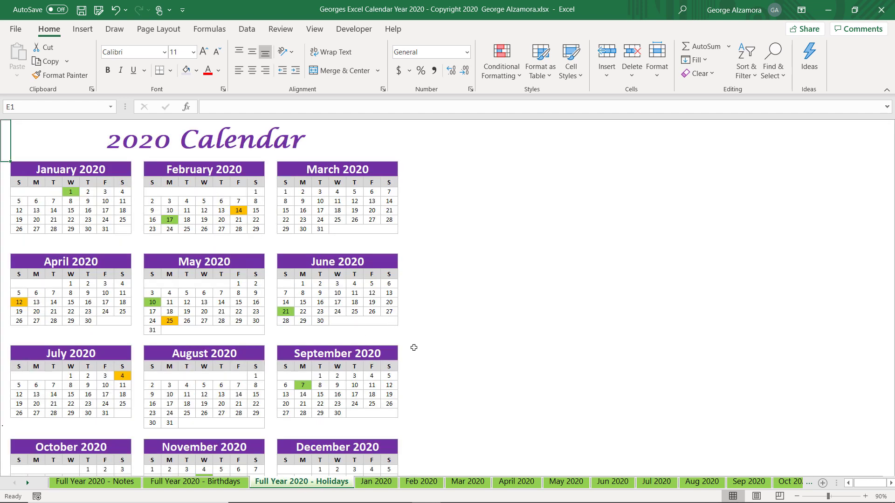
scroll(down, 3)
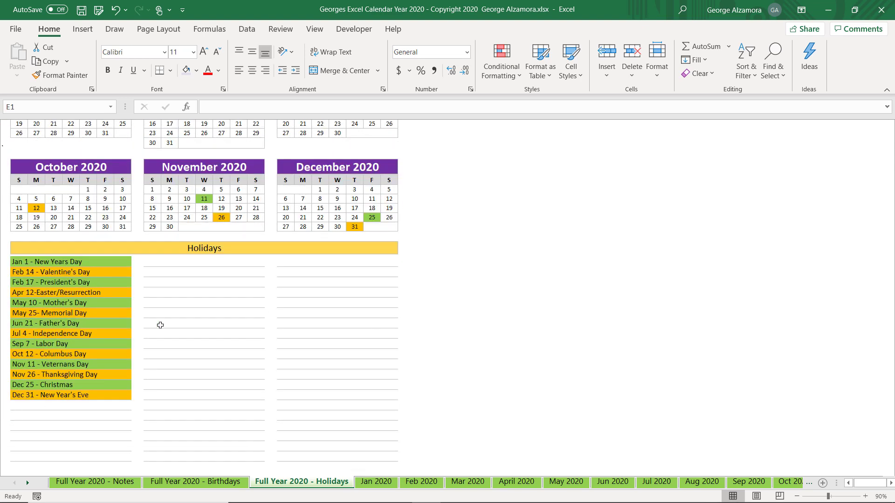
mouse_move(425, 349)
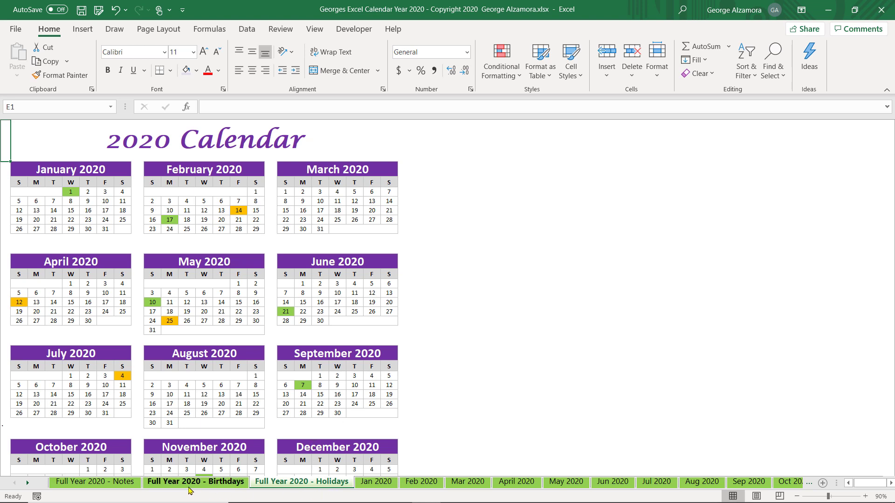
mouse_move(176, 488)
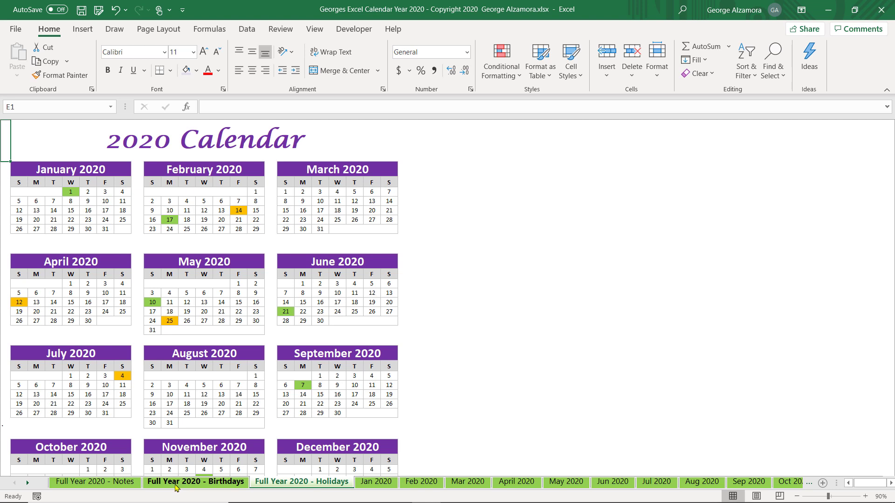
Look over the Full Year 2020 - Birthdays sheet, then go to Full Year 2020 - Notes.
click(195, 481)
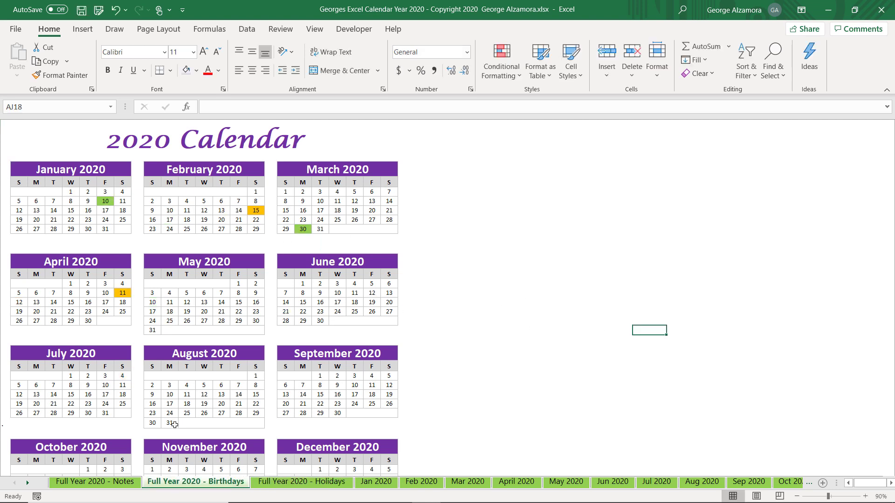
scroll(down, 3)
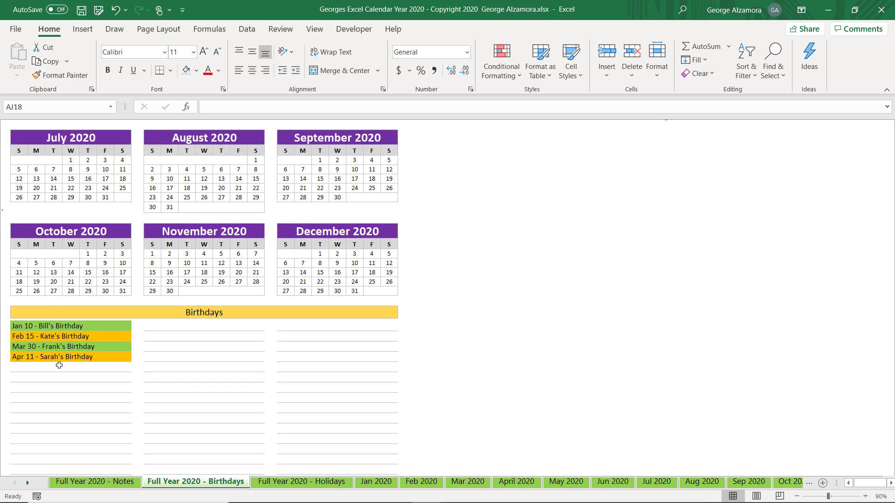
scroll(down, 3)
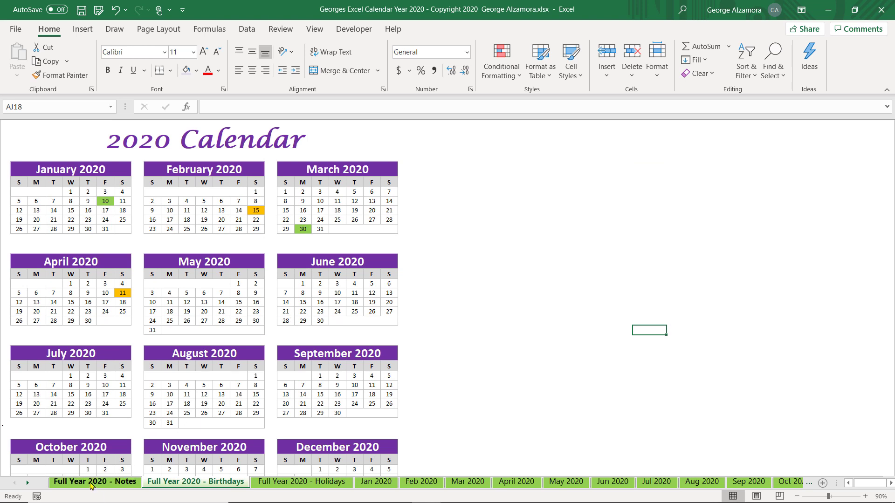
click(94, 483)
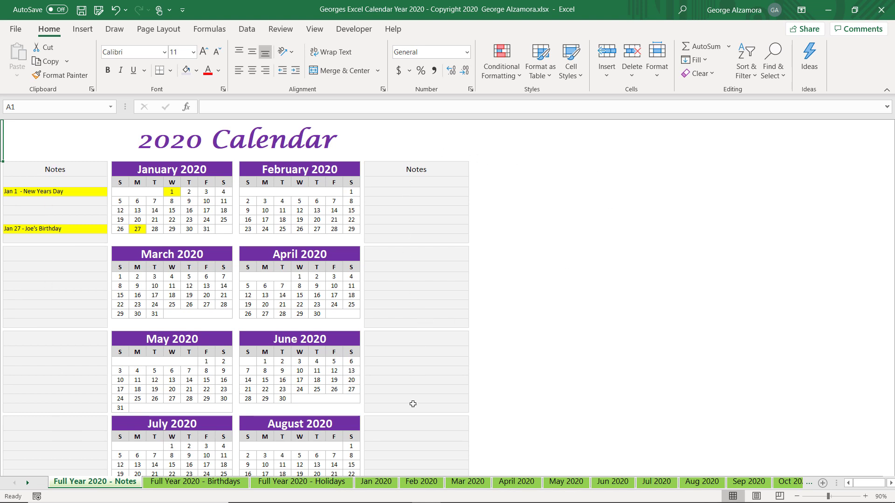
Scroll the Notes sheet, then return to the Jan 2020 calendar sheet.
scroll(down, 3)
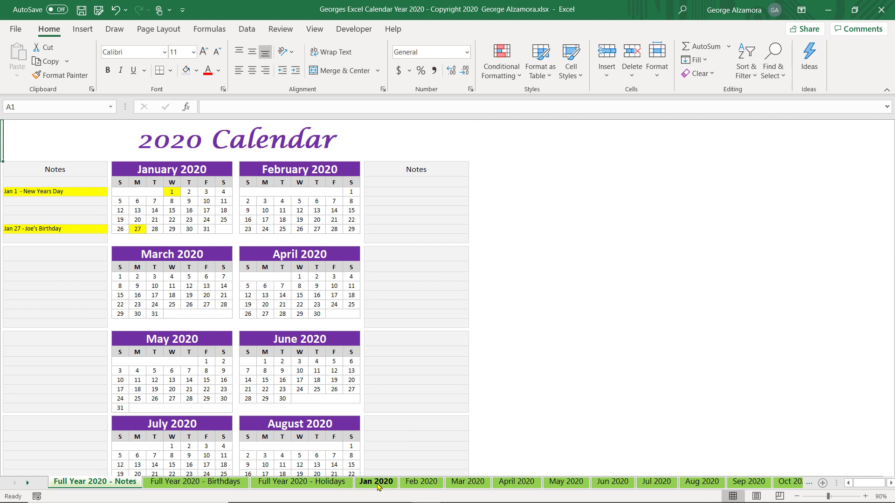
click(375, 482)
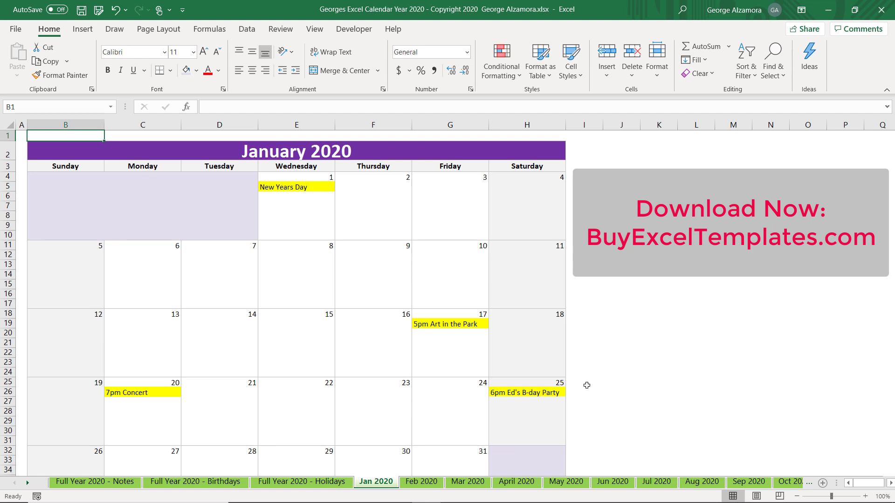
mouse_move(168, 290)
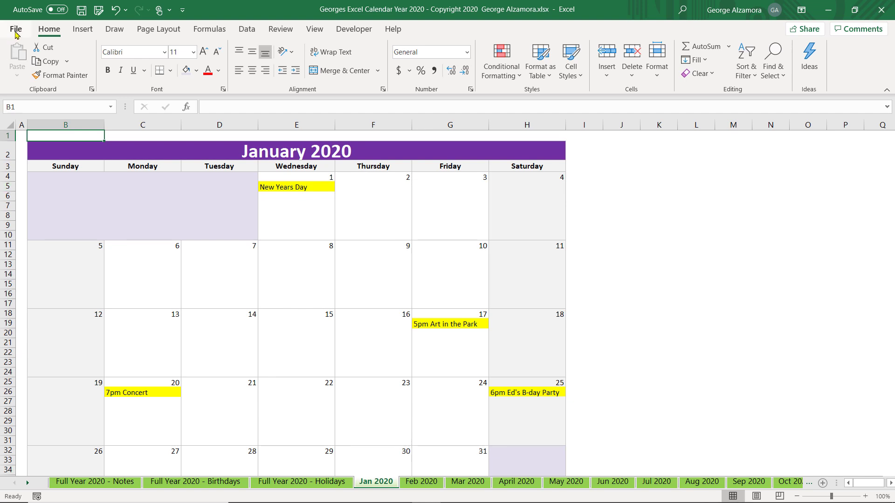
Open the File backstage view showing recent workbooks.
click(15, 29)
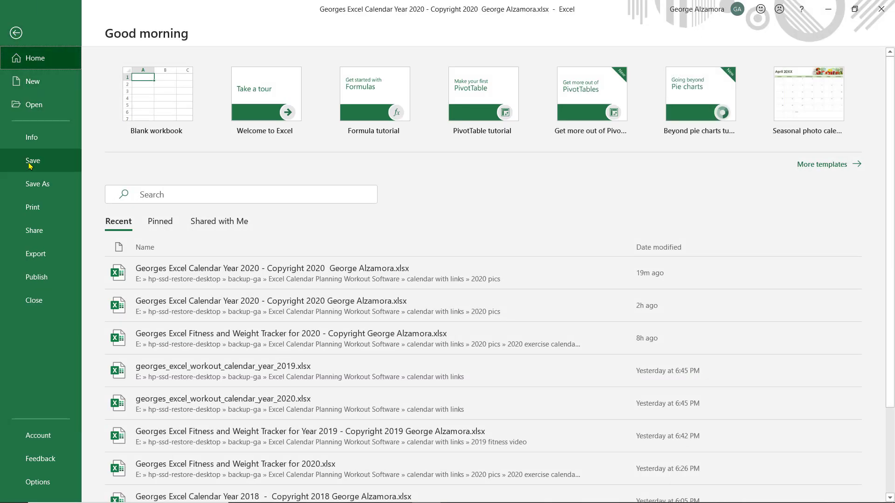
Print-preview the January 2020 sheet, then go to the Full Year 2020 - Holidays sheet.
click(32, 207)
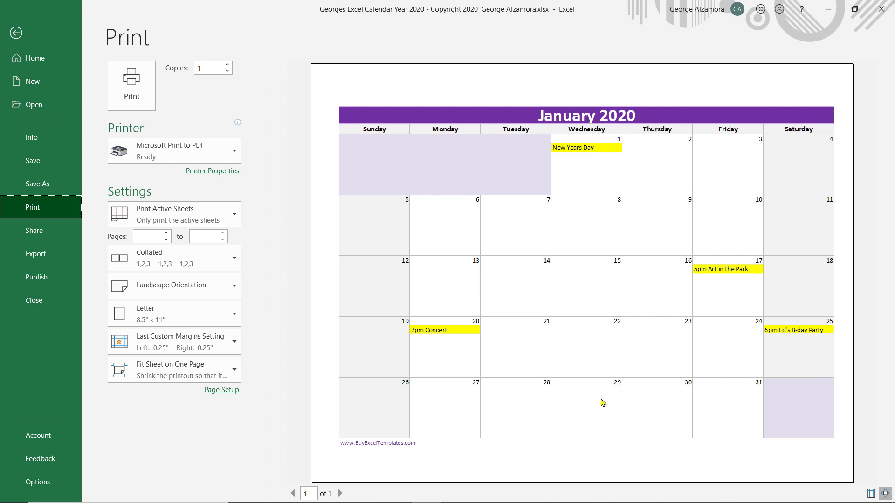
click(15, 32)
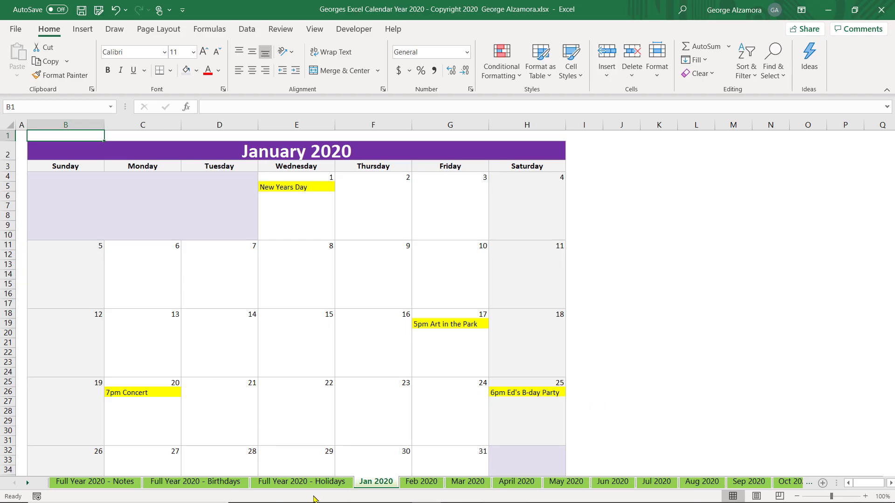
click(302, 482)
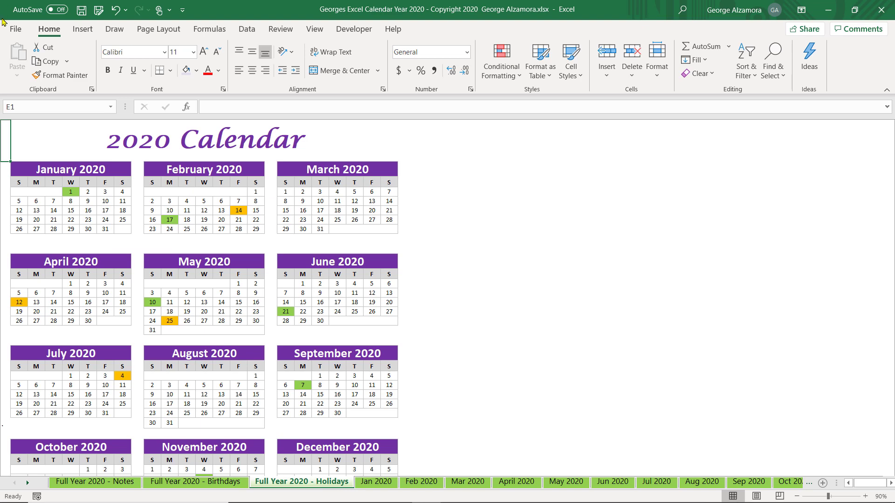
Print-preview the Holidays and Birthdays full-year calendars in turn, ending on the Notes sheet.
click(16, 29)
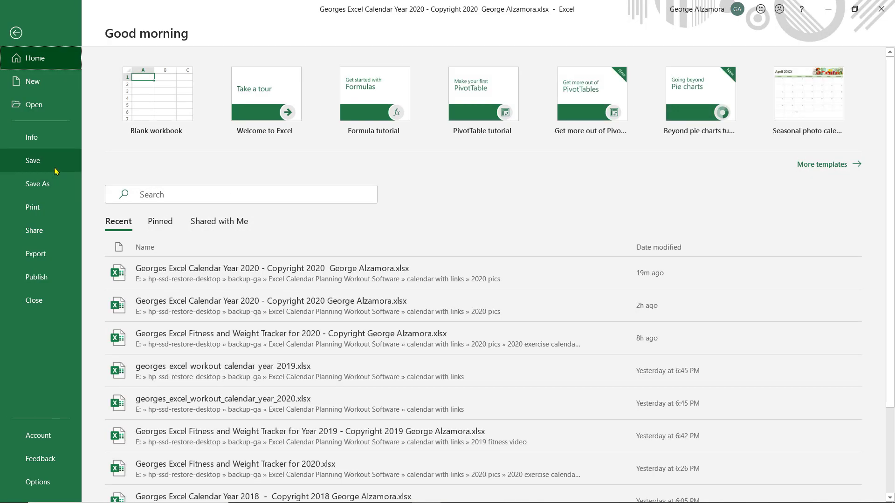
click(32, 207)
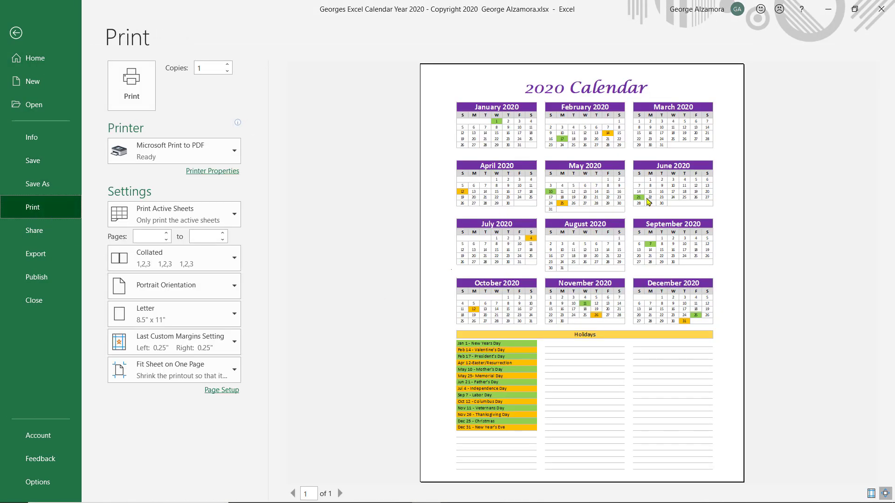
mouse_move(552, 402)
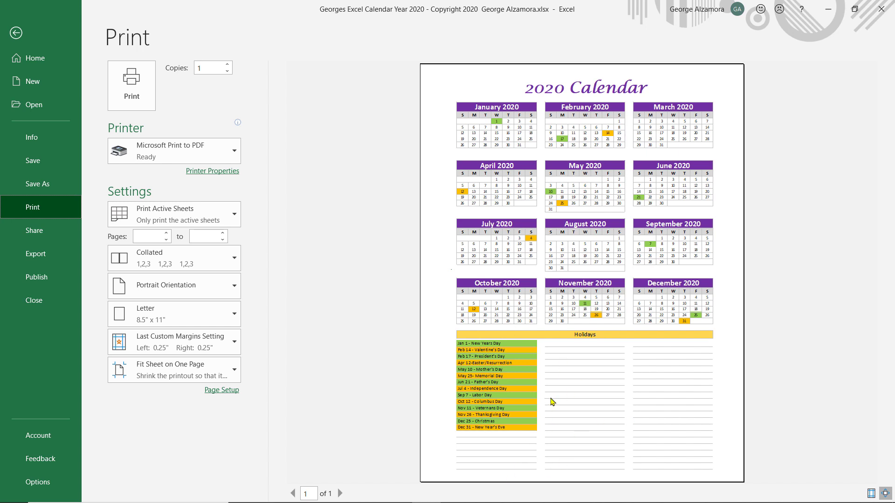
mouse_move(541, 408)
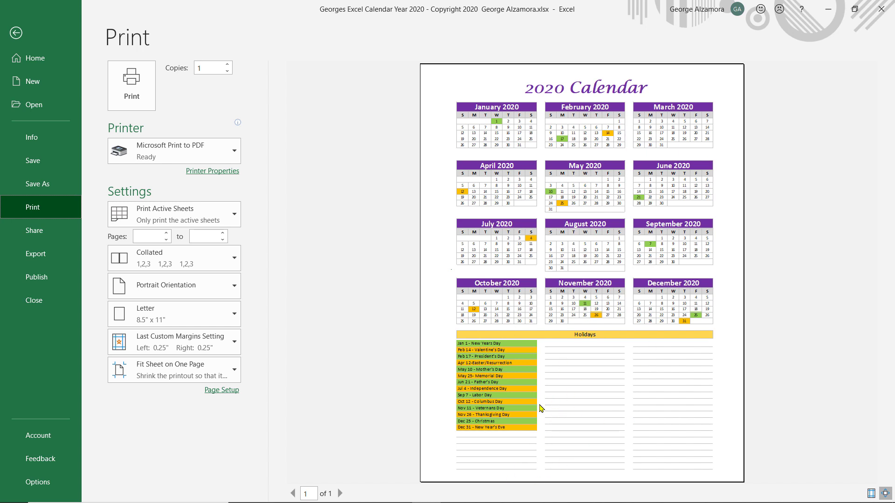
click(15, 33)
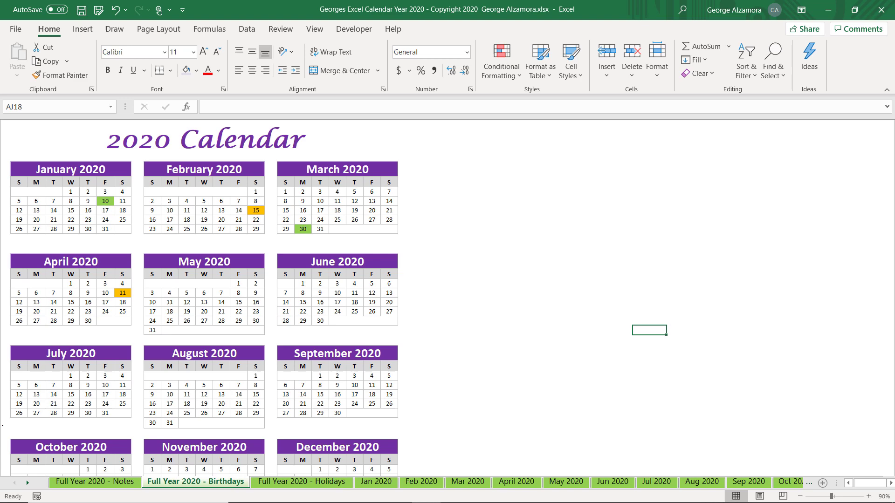
click(16, 28)
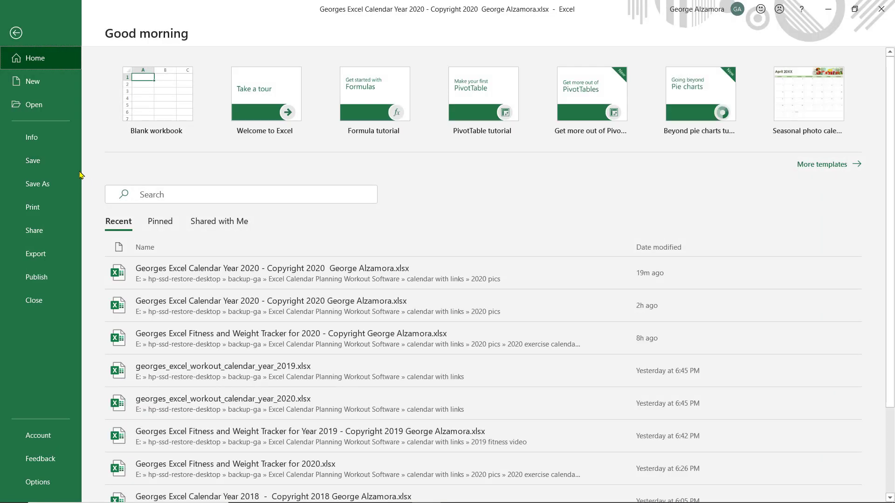
click(32, 207)
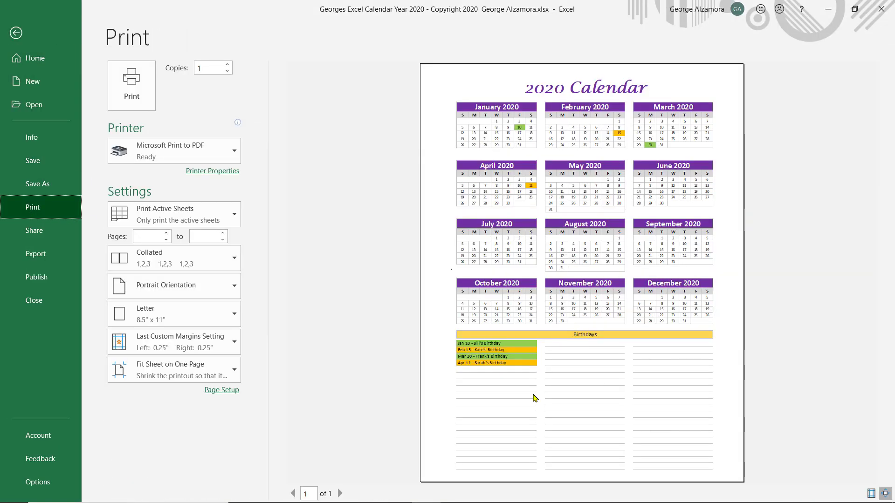
click(16, 33)
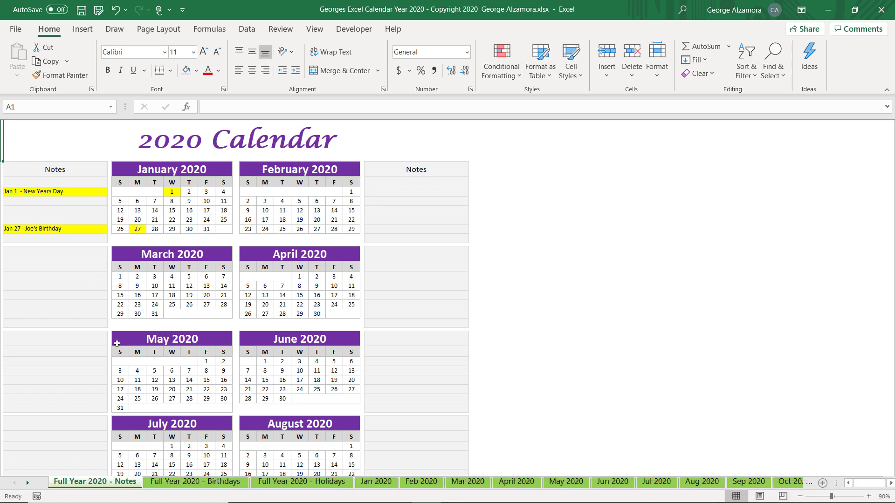
mouse_move(112, 160)
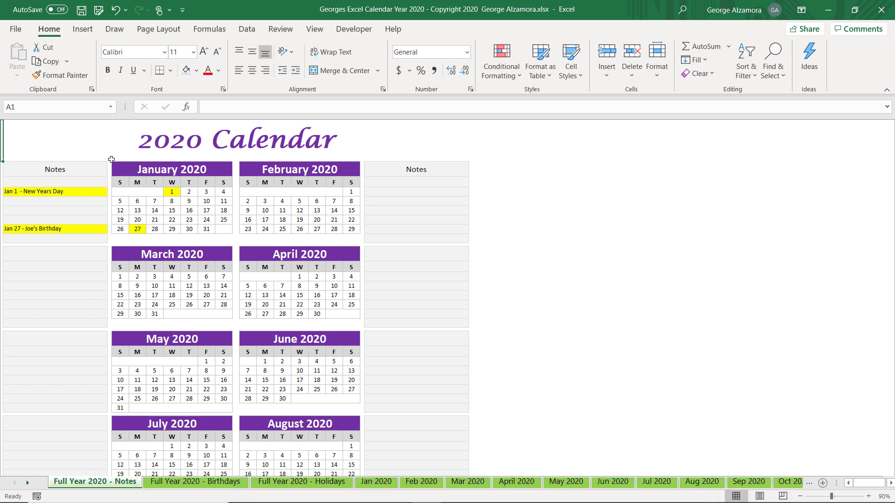
click(16, 29)
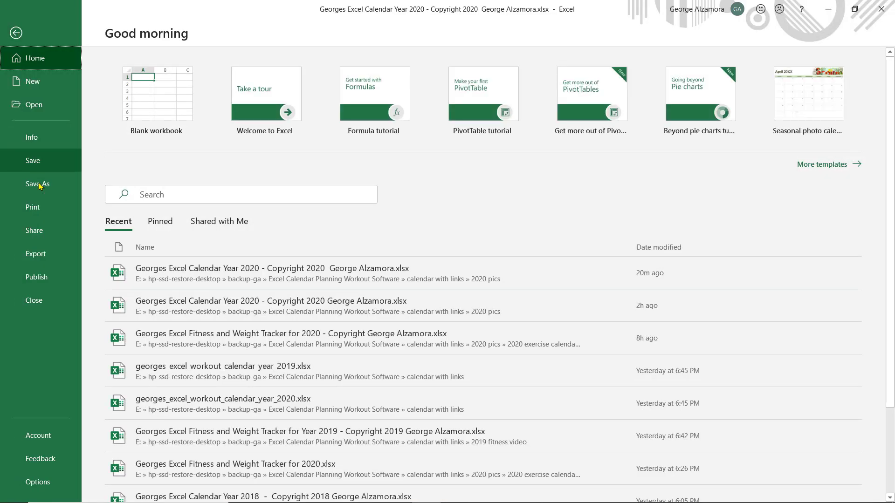
click(32, 207)
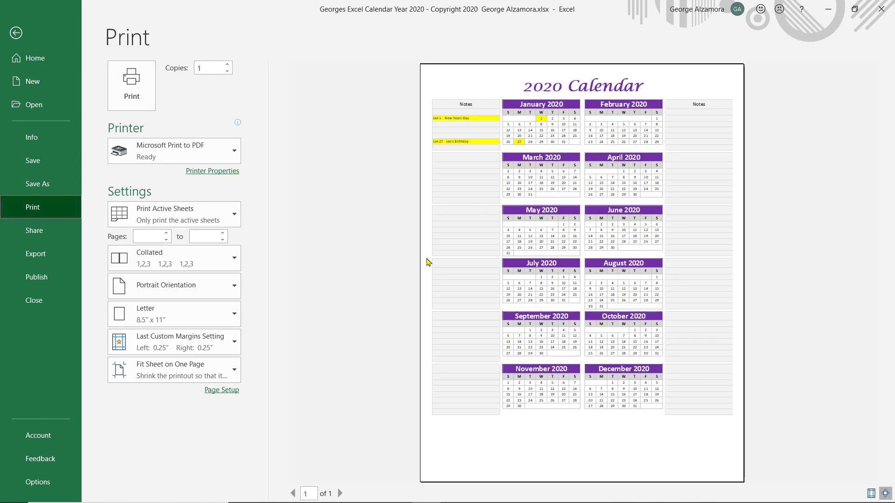
mouse_move(494, 383)
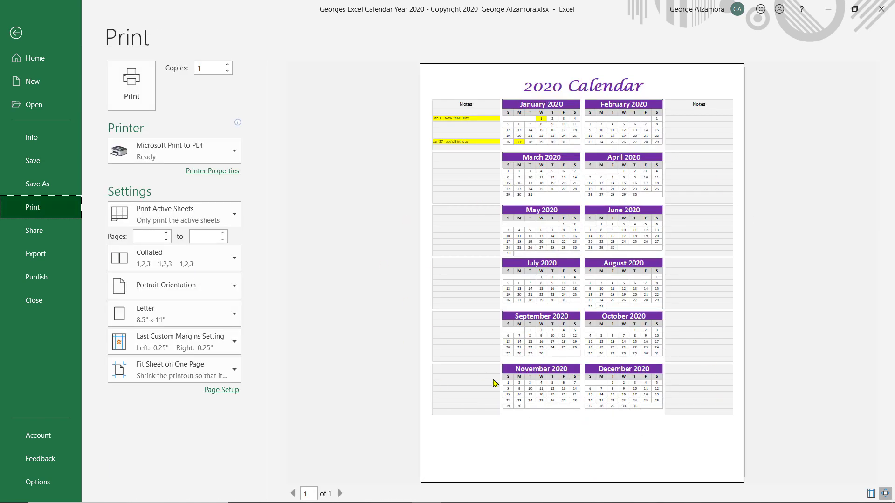
click(16, 33)
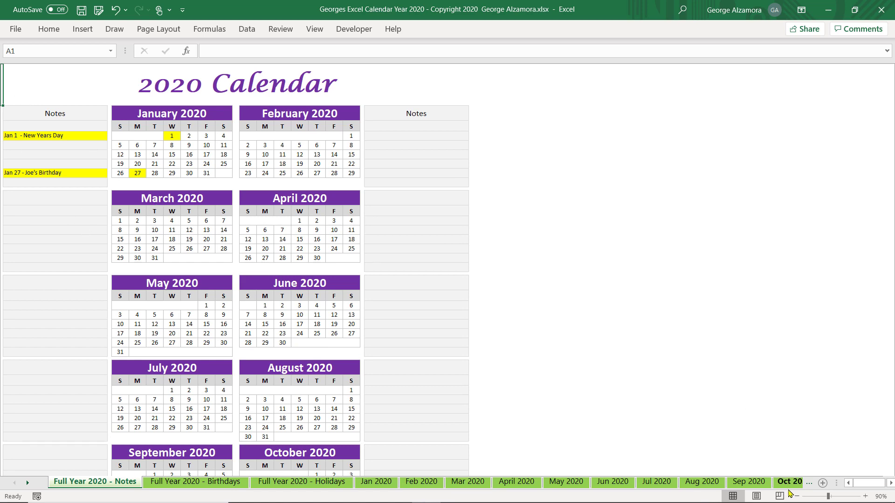
Zoom out on the Notes, Birthdays and Holidays full-year sheets, then return to Jan 2020.
click(882, 496)
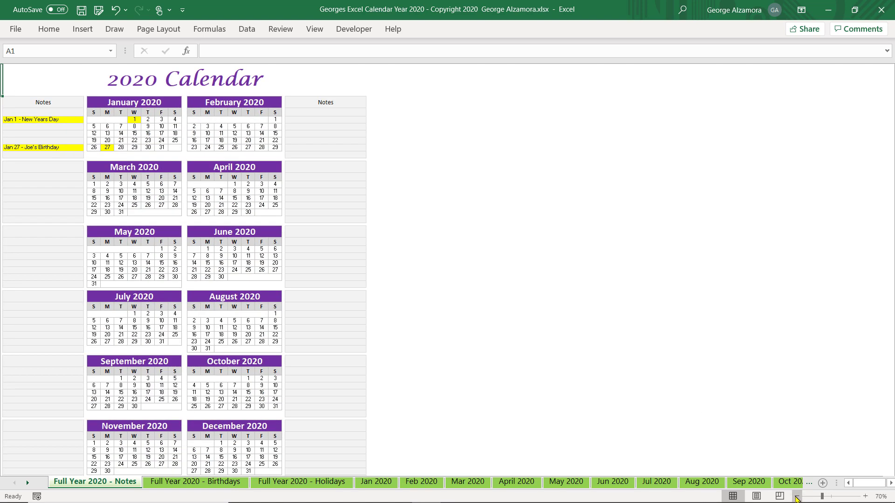
click(195, 482)
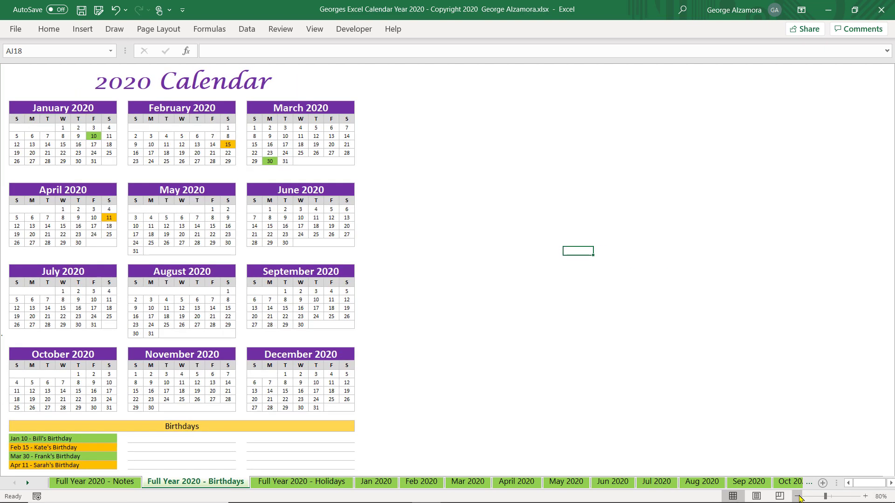
click(799, 496)
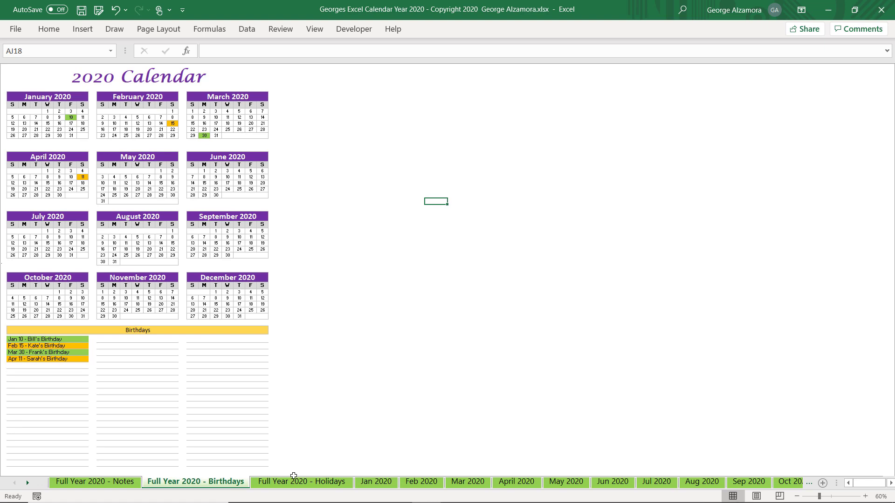
click(301, 481)
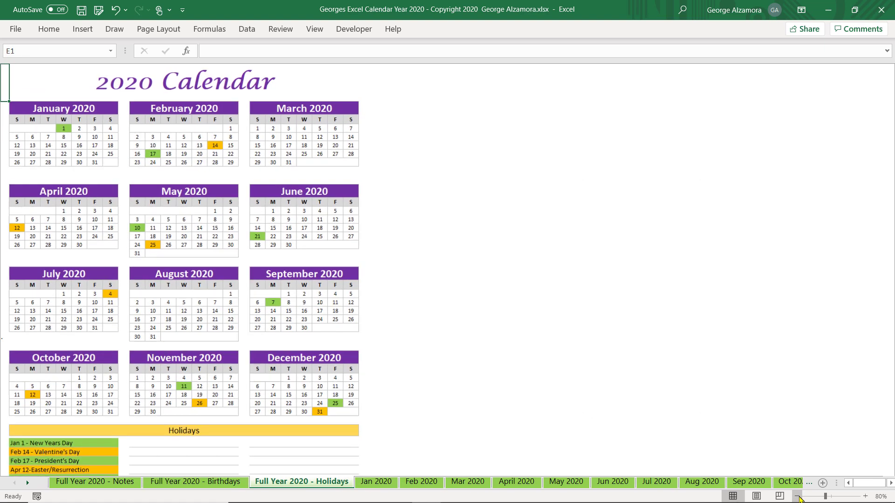
click(799, 496)
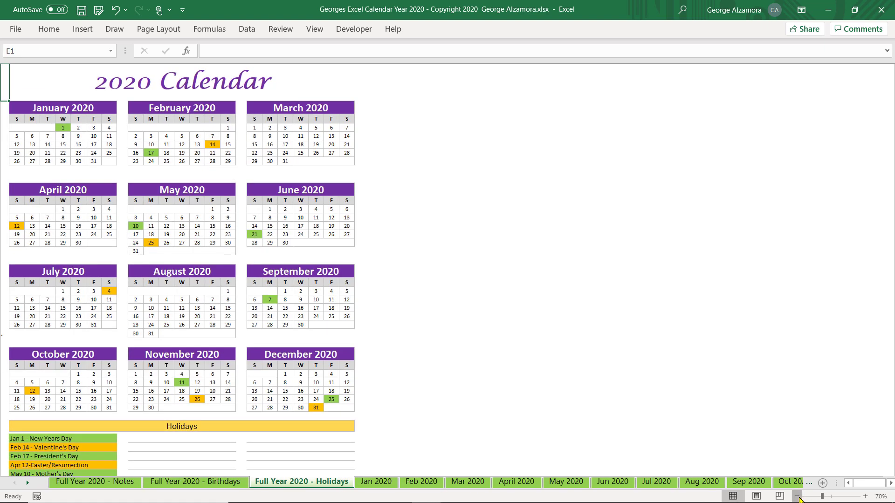
click(796, 496)
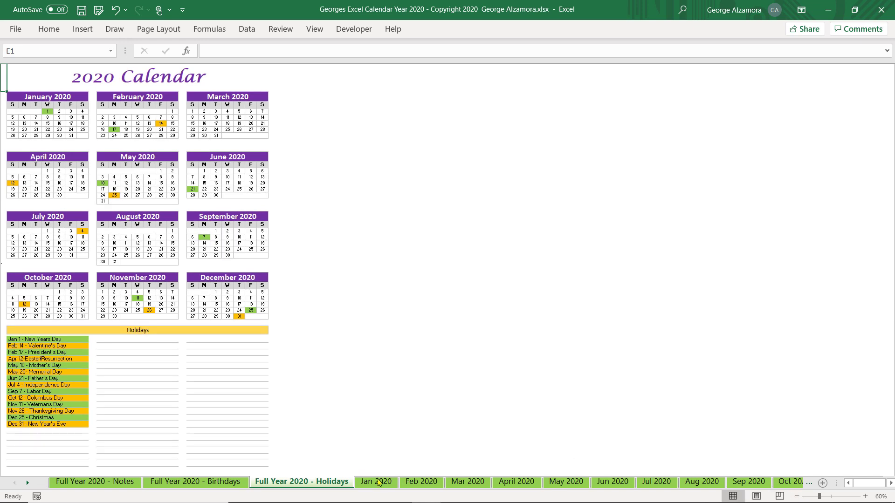
click(375, 482)
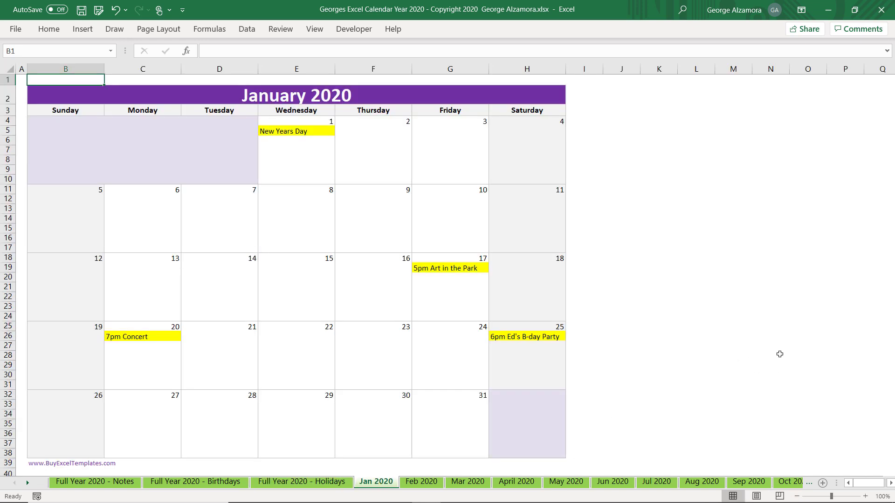
mouse_move(541, 334)
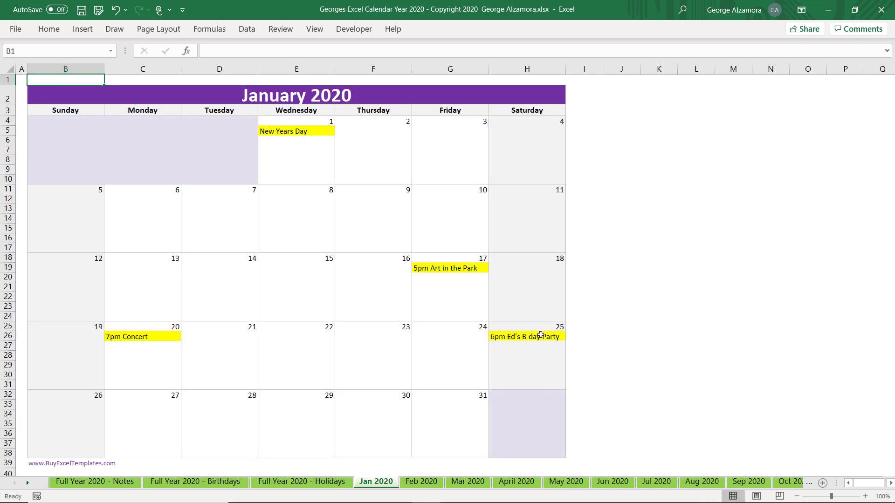